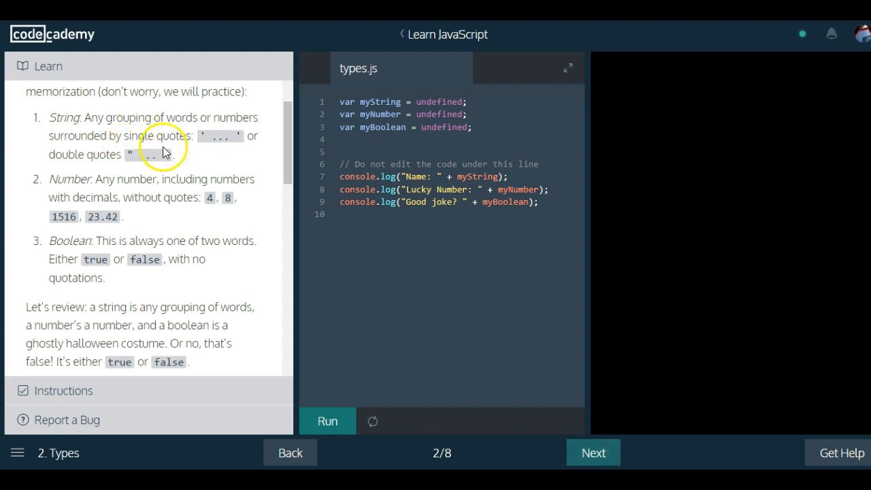
mouse_move(245, 145)
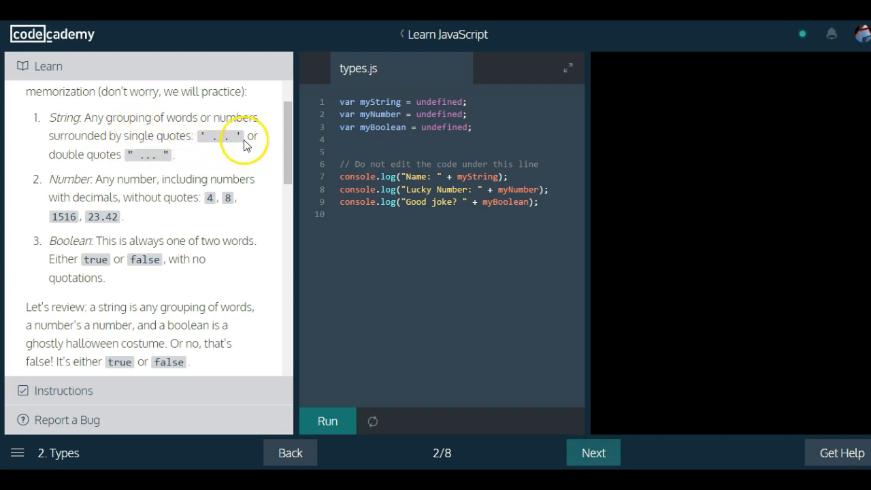
Replace undefined for myString with a double-quoted string, trying "Jos" then settling on "...".
double_click(148, 154)
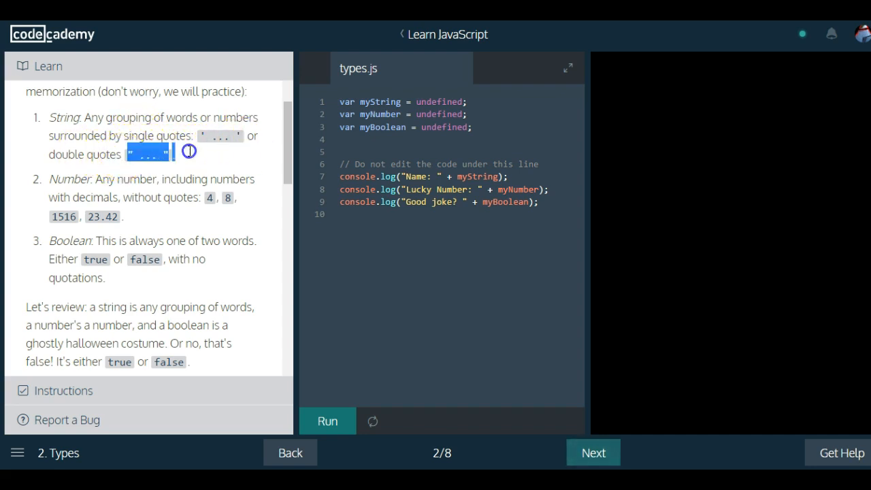
mouse_move(385, 101)
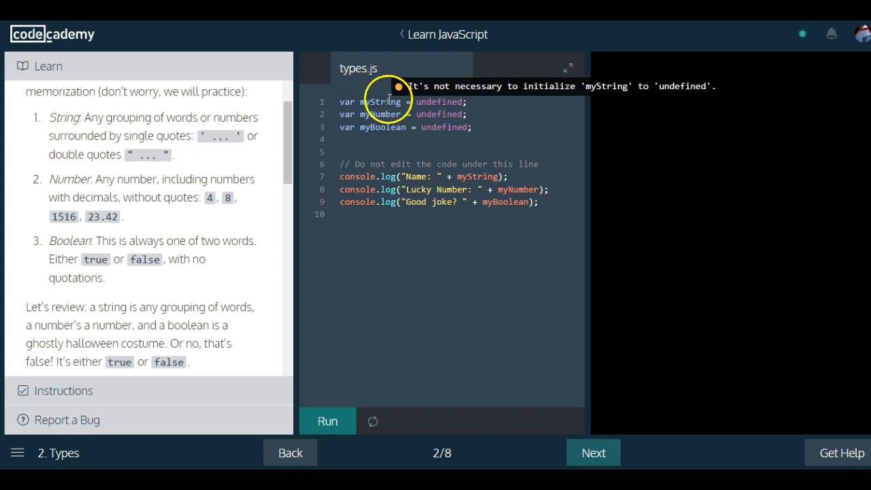
mouse_move(397, 148)
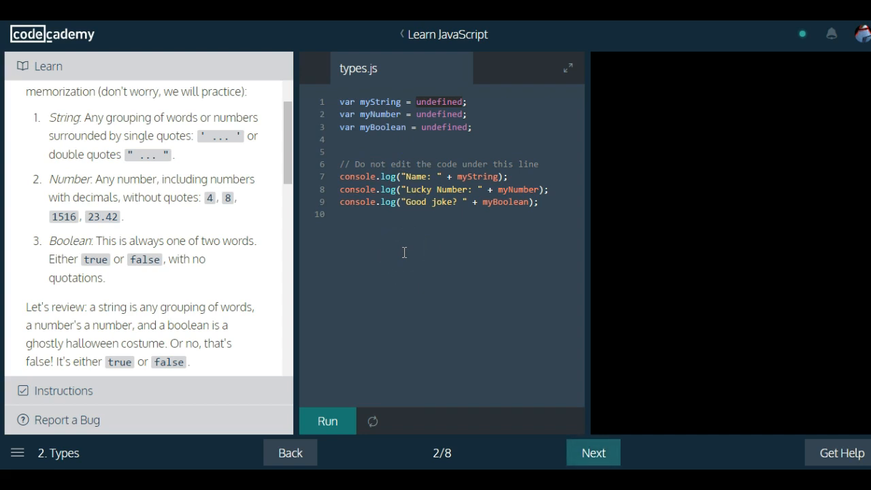
type("\"Jos\"")
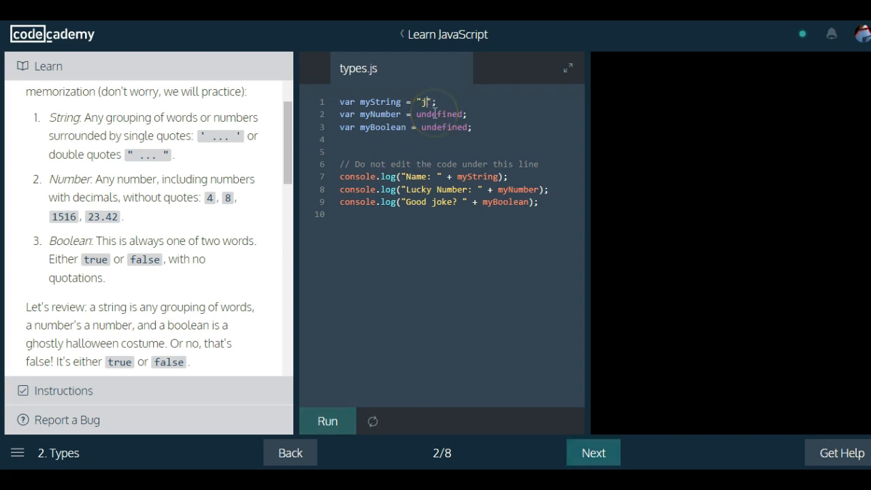
type("2")
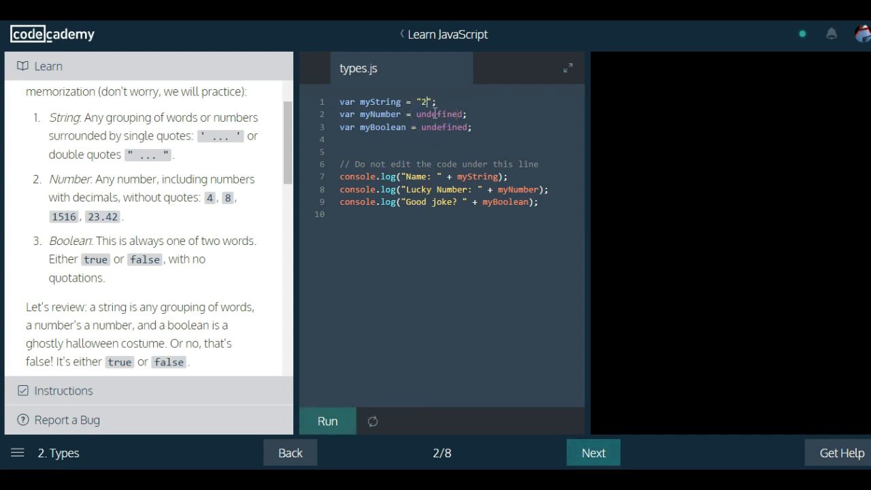
type("ka")
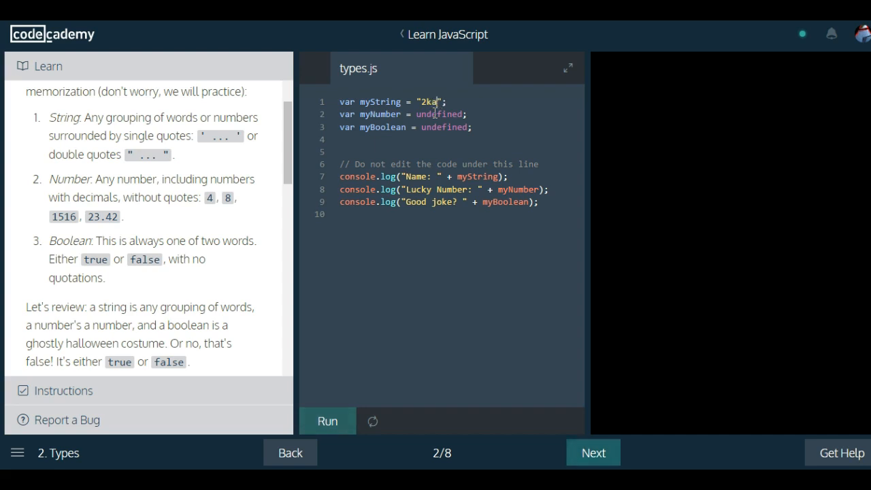
type("y")
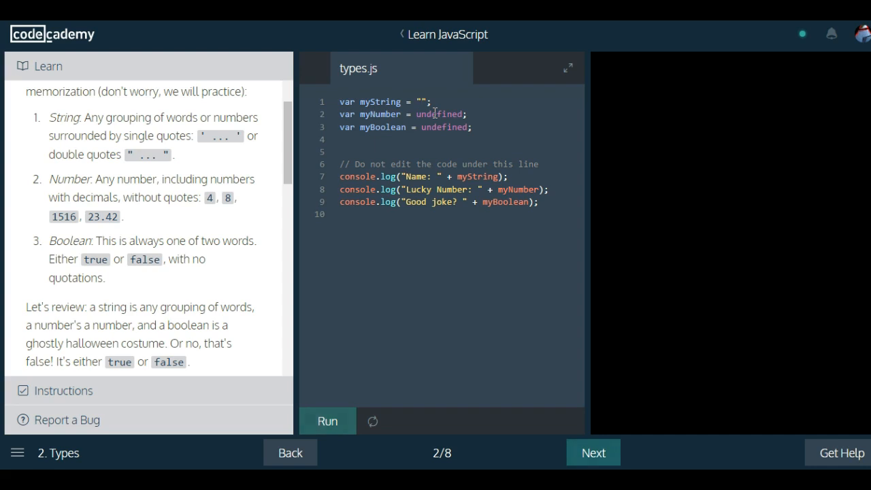
type("...")
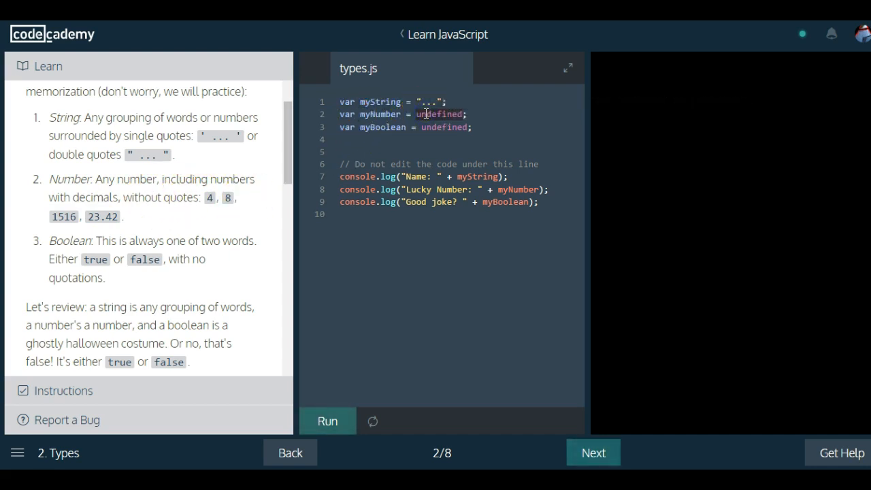
Assign myNumber the value 4 and myBoolean the value false (after briefly trying true).
type("4")
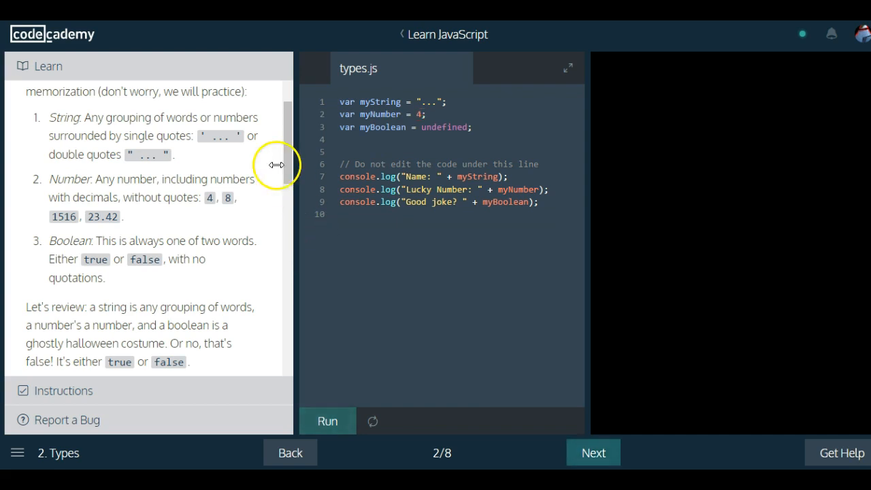
mouse_move(415, 126)
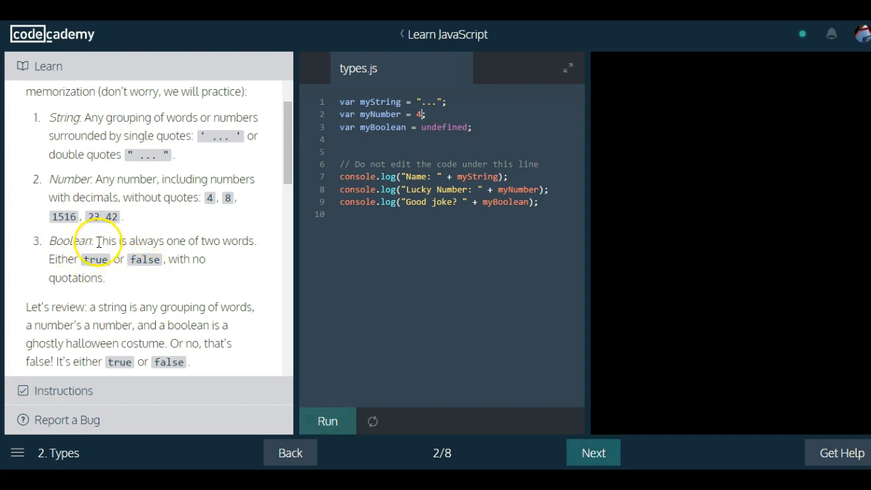
left_click_drag(97, 241, 257, 241)
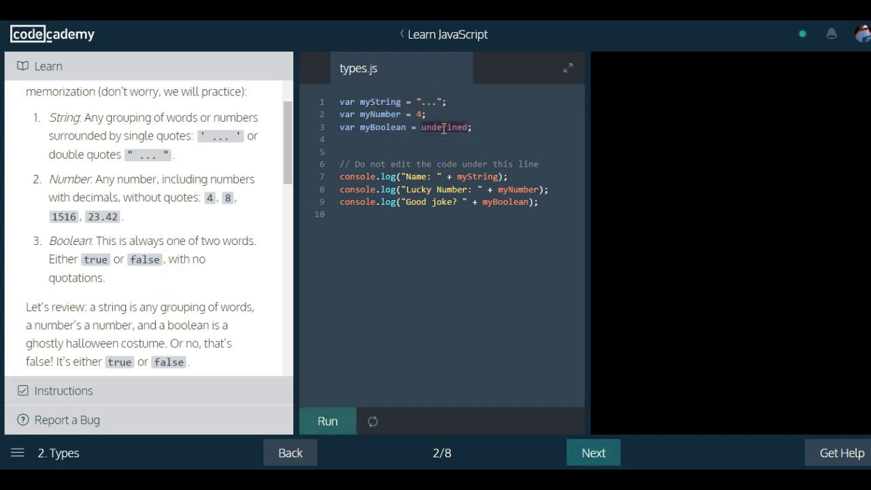
type("true")
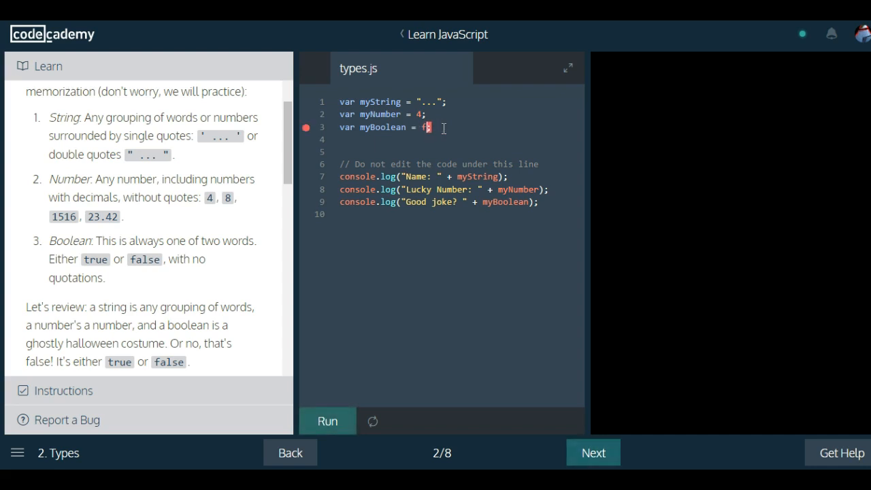
type("alse;")
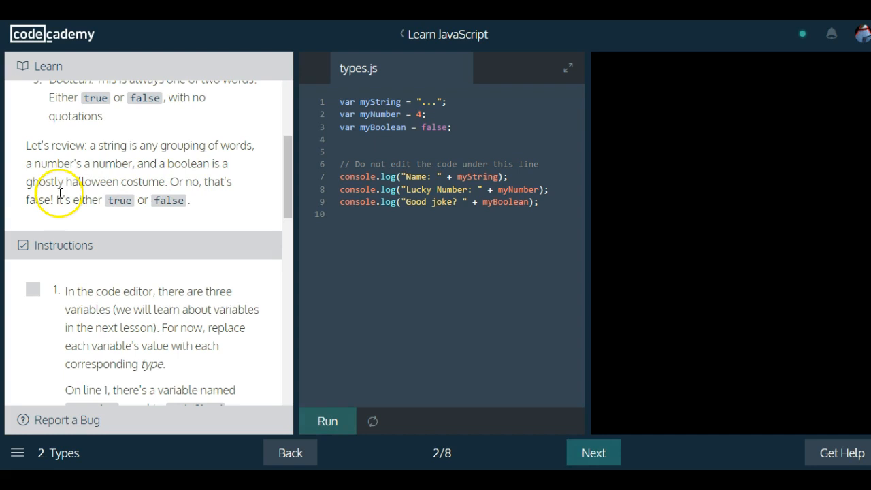
Replace the "..." placeholder in myString with the name Jose.
left_click_drag(26, 200, 119, 200)
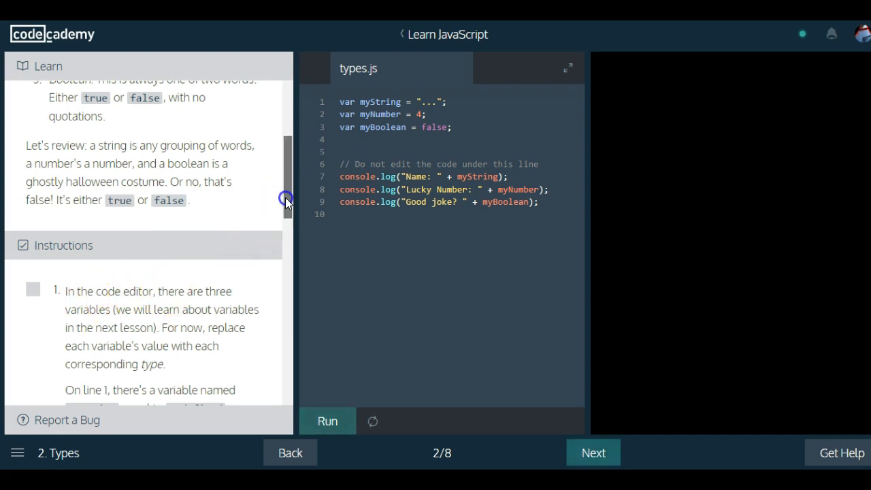
scroll("down", 3)
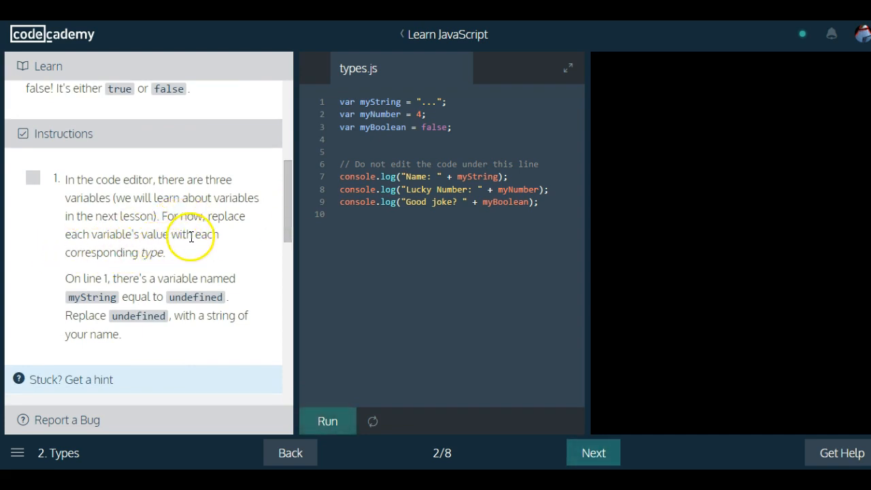
mouse_move(141, 256)
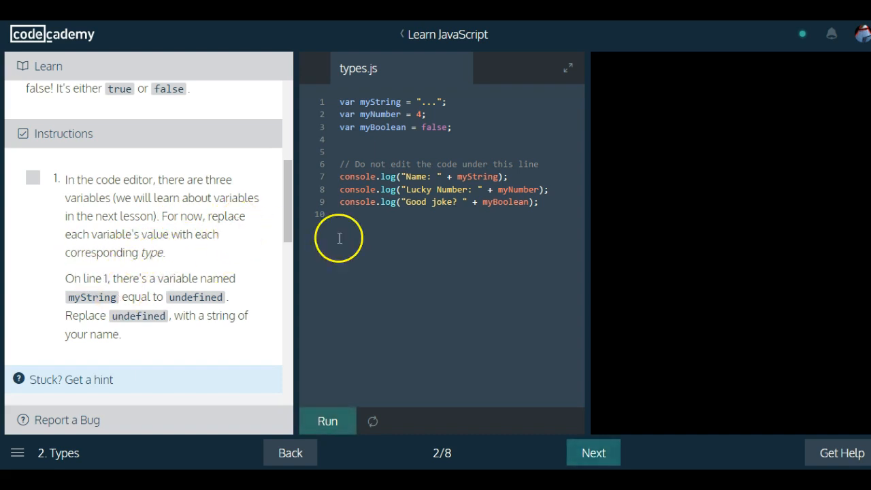
mouse_move(341, 258)
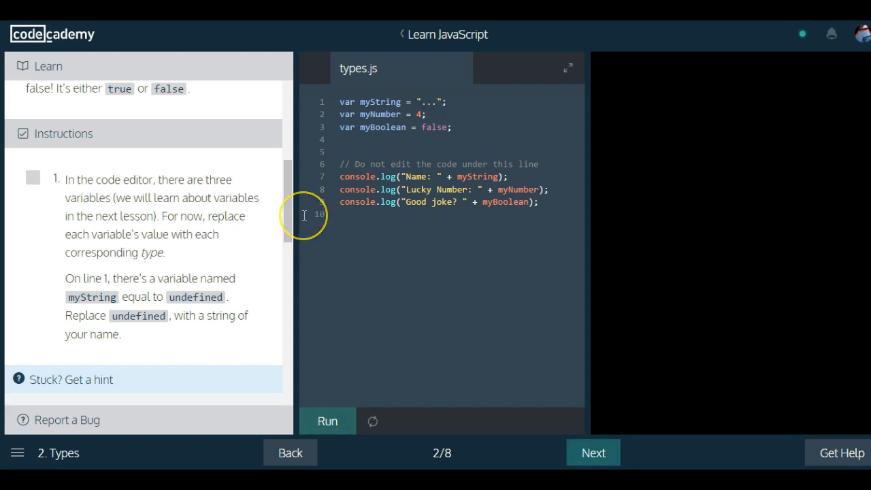
type("Jose")
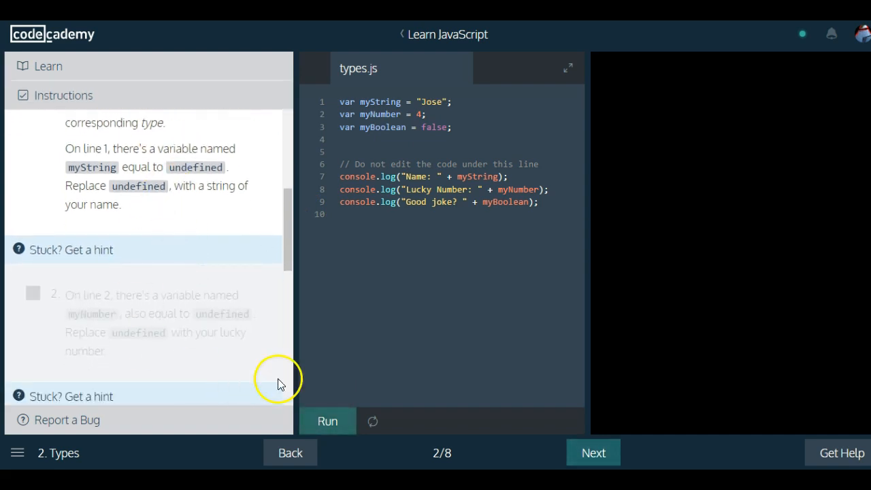
Run the code, change myNumber from 4 to 7, and rerun to print Lucky Number: 7.
left_click(327, 421)
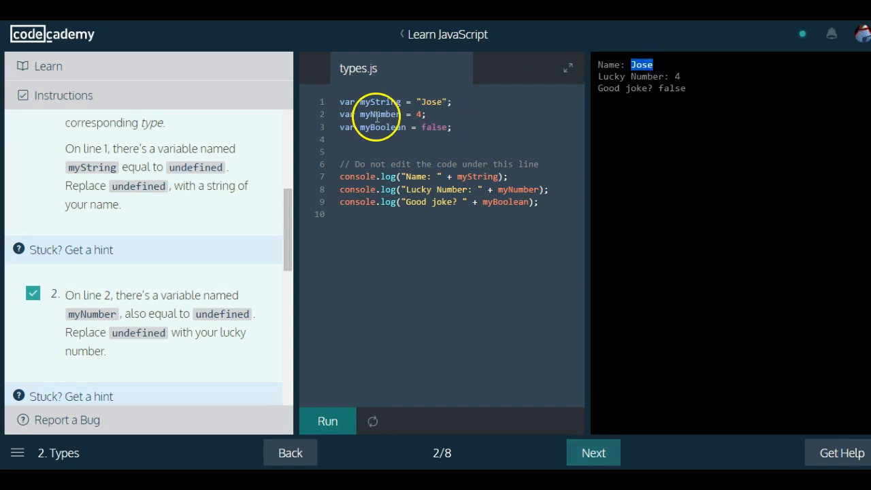
scroll("down", 3)
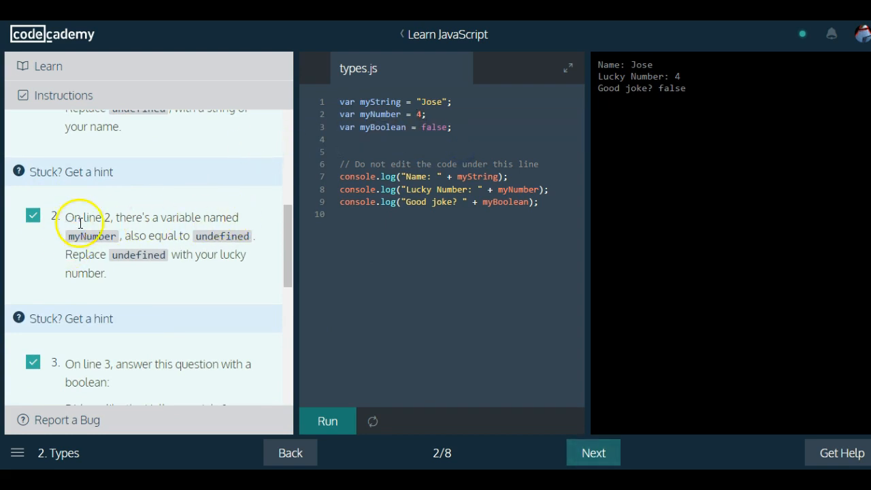
mouse_move(160, 250)
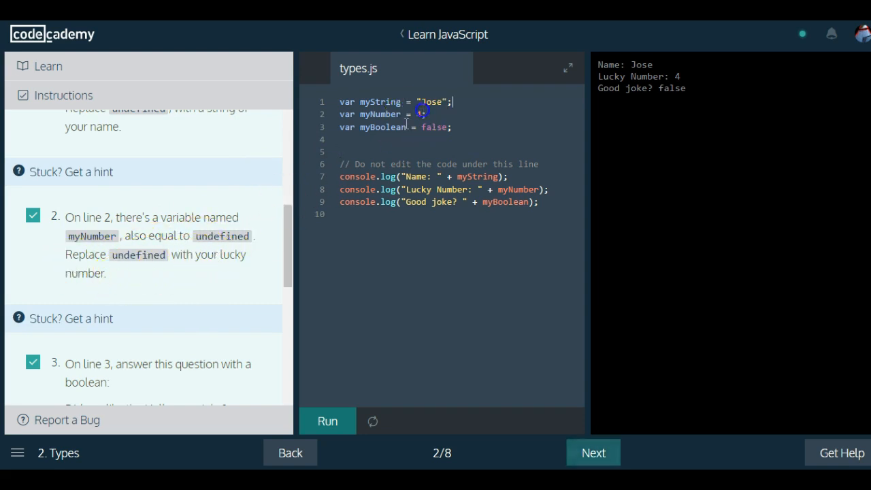
type("4")
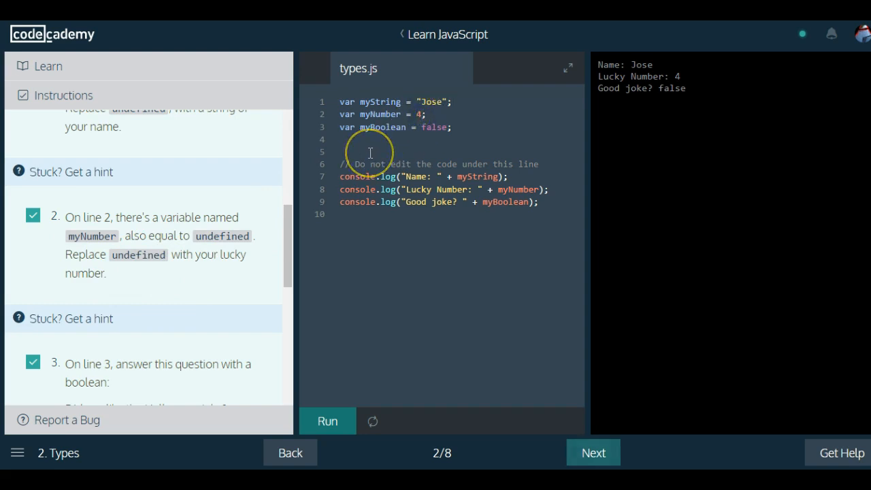
type("7")
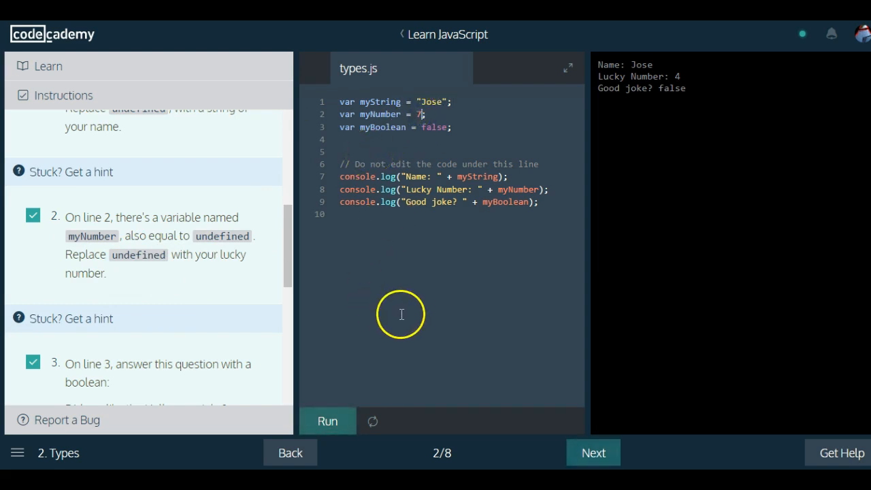
left_click(327, 420)
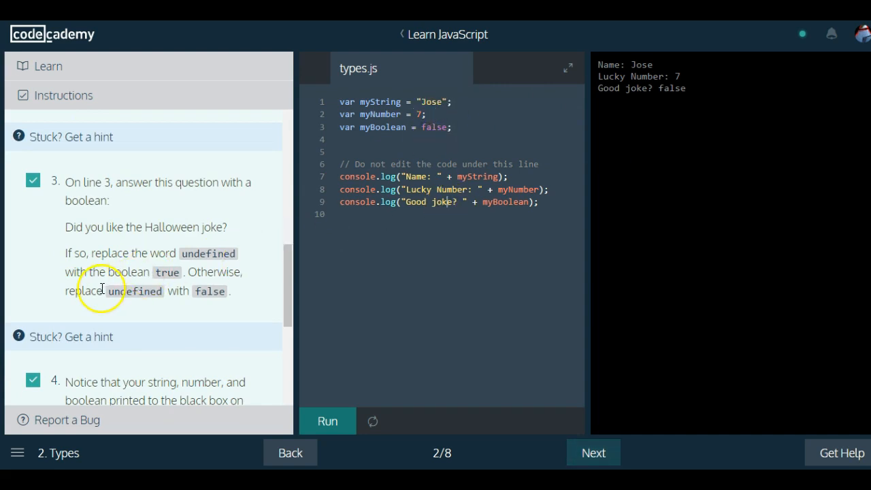
mouse_move(99, 260)
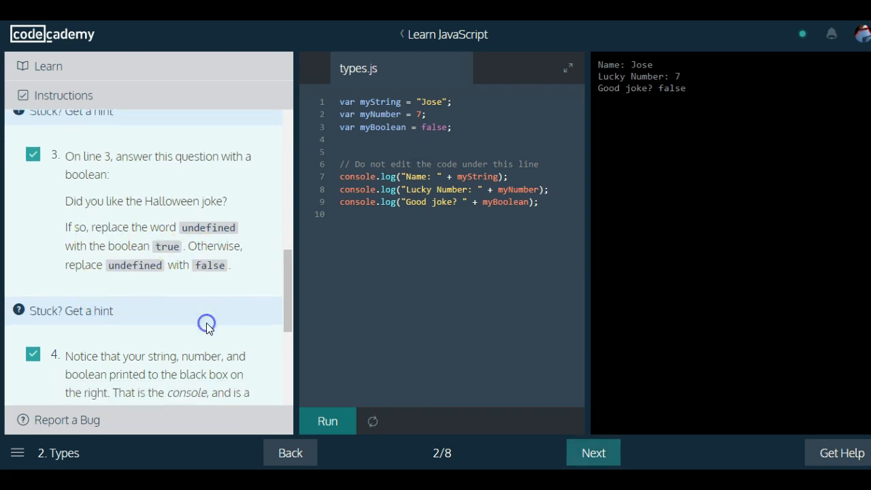
scroll("down", 3)
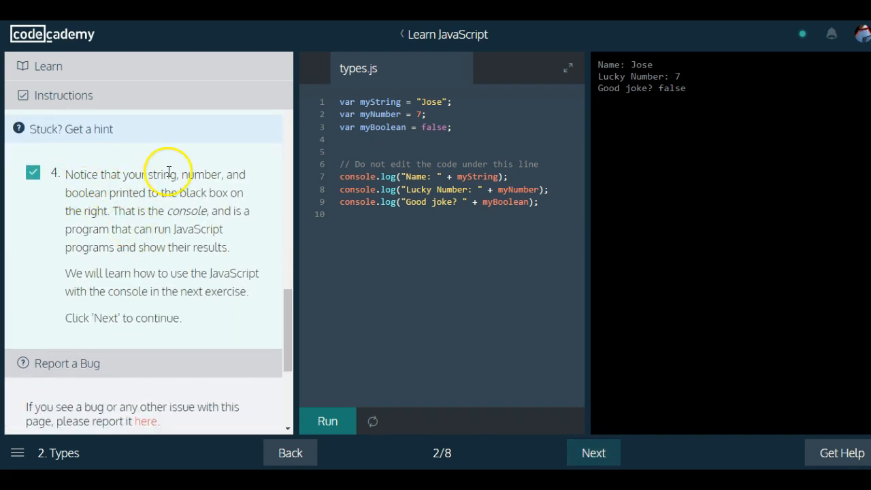
mouse_move(121, 229)
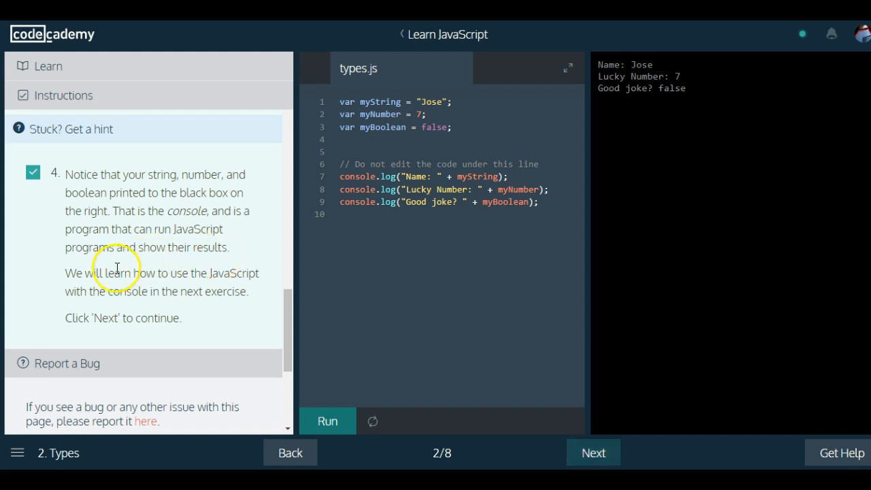
mouse_move(244, 341)
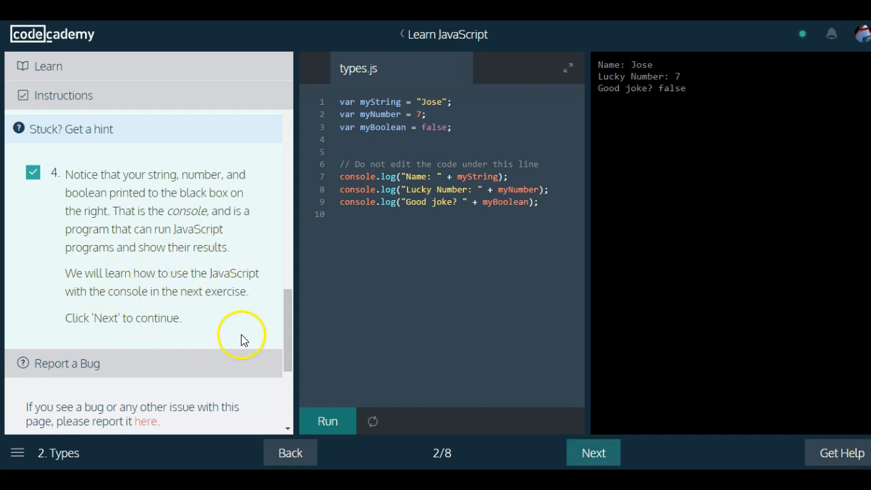
mouse_move(698, 213)
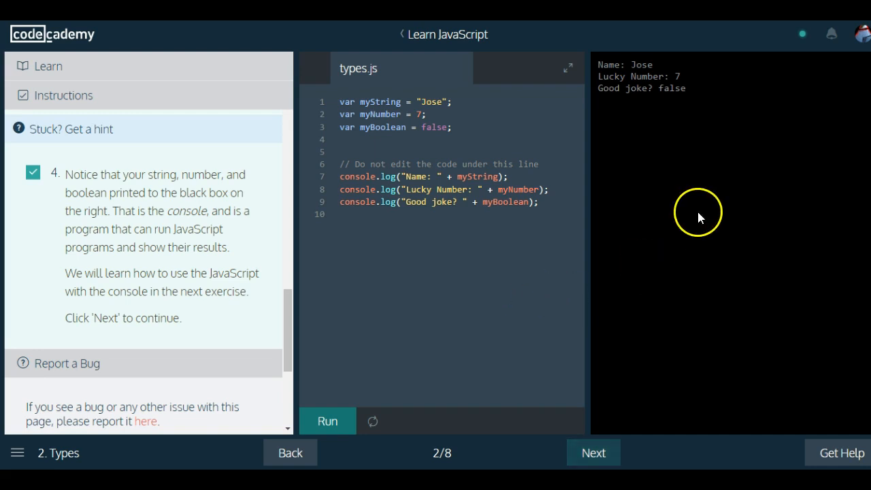
mouse_move(438, 298)
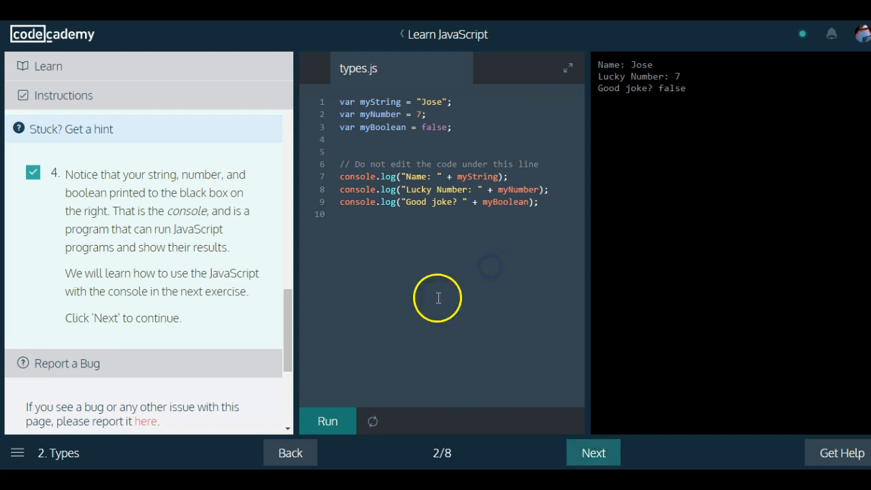
left_click(327, 421)
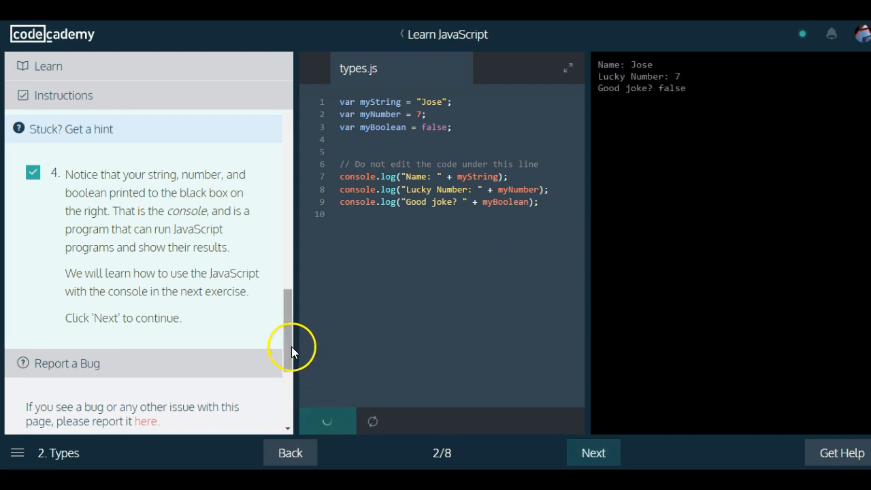